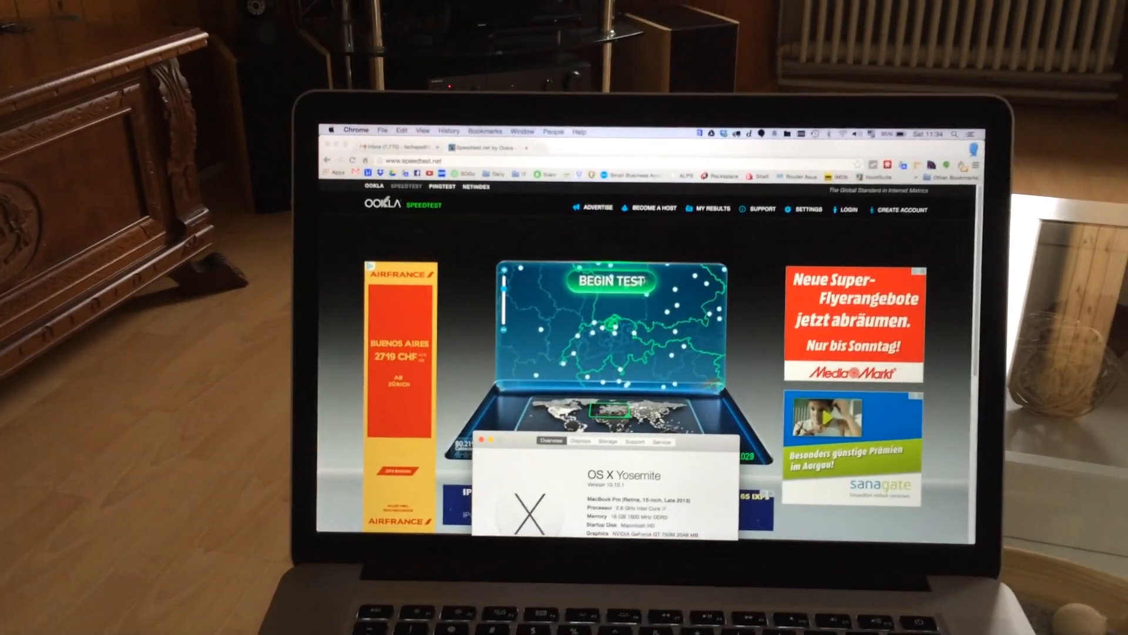
- Dismiss the About This Mac window to reveal the Speedtest server map page
click(493, 441)
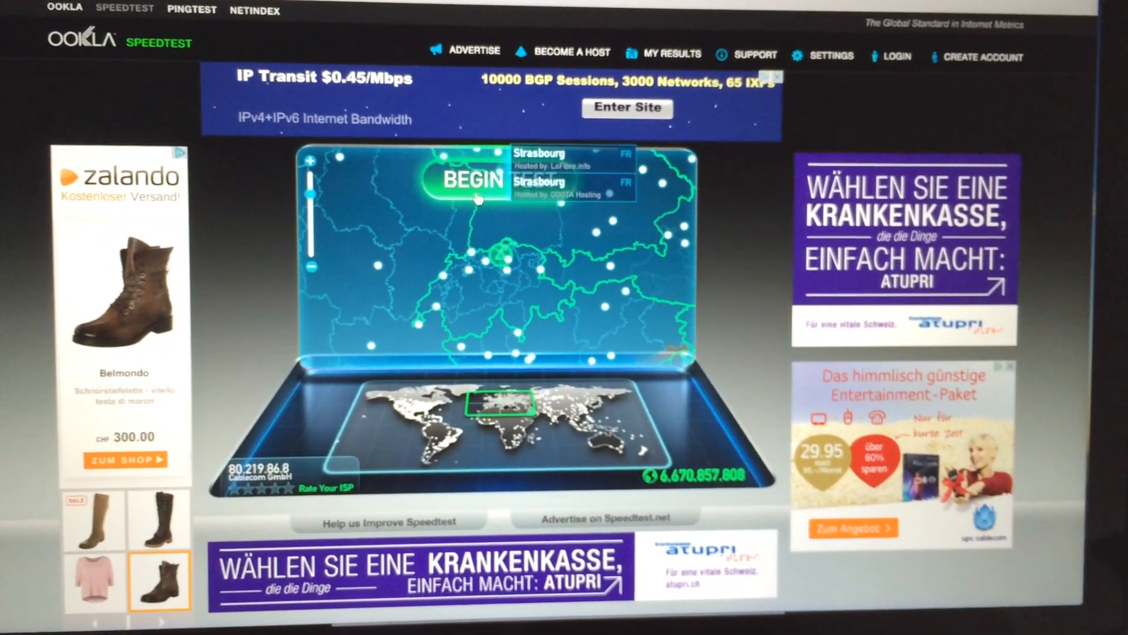
- Start the speed test on the MacBook with BEGIN TEST
click(472, 179)
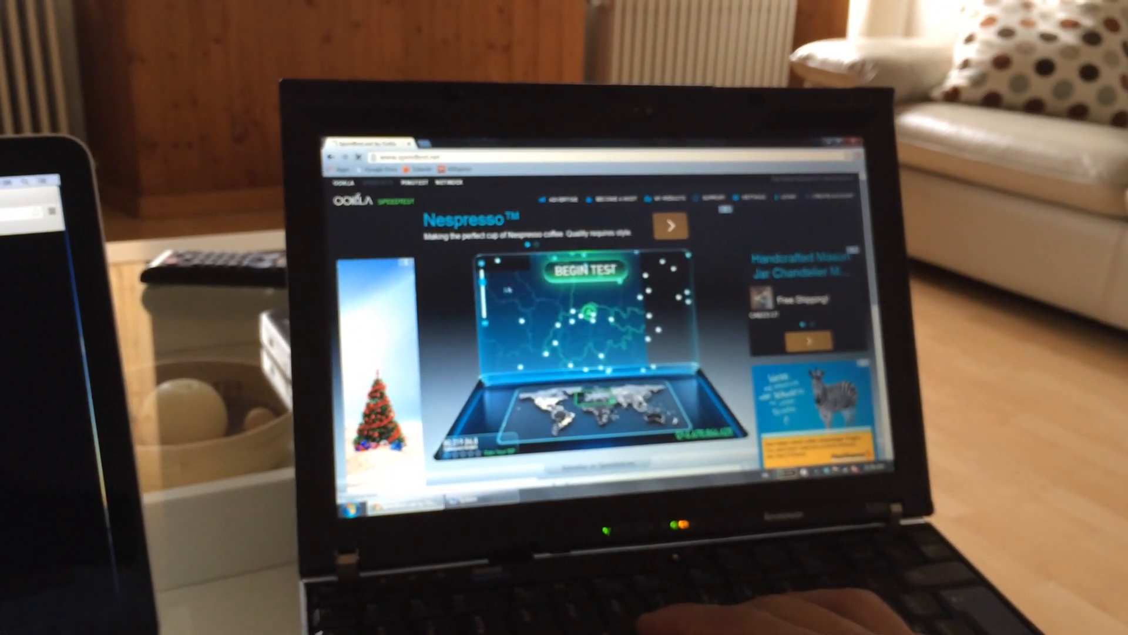
- Start the speed test on the Lenovo Windows laptop
click(583, 276)
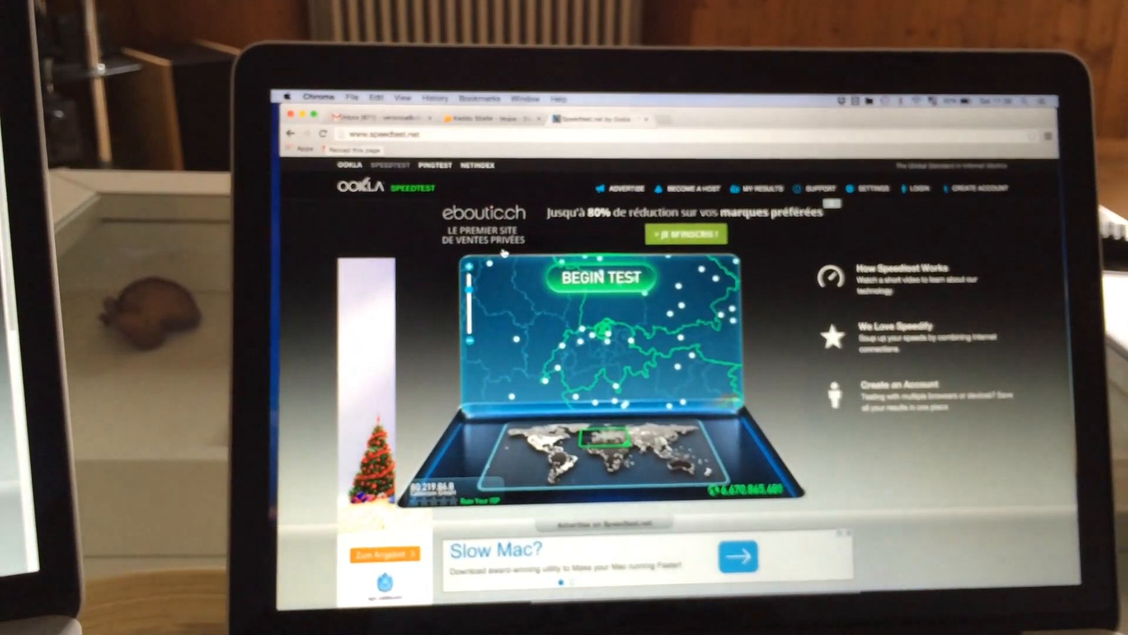
- Start the speed test on the MacBook, leaving the 15-inch MacBook's page reloading
click(600, 279)
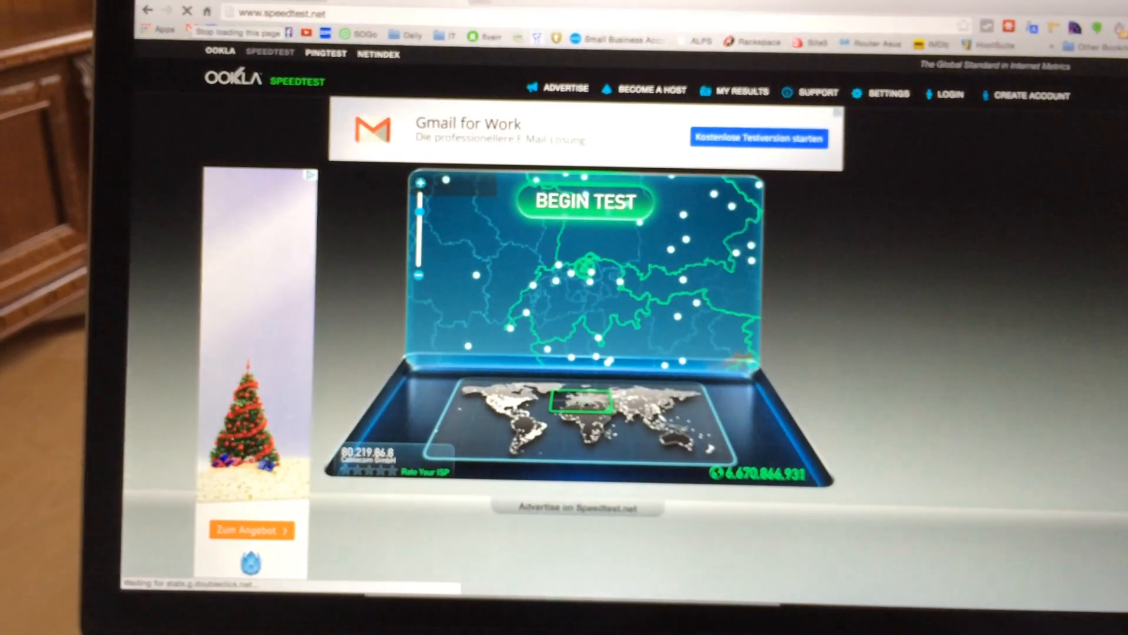
- Launch speed tests on the reloaded page and the 13-inch MacBook
click(583, 201)
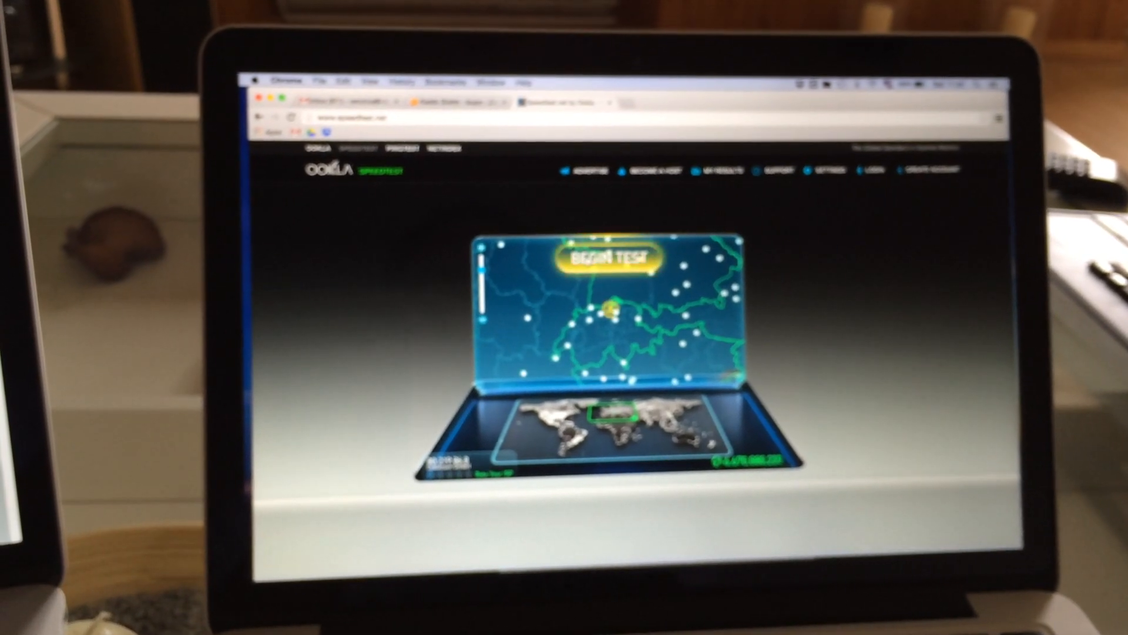
click(607, 257)
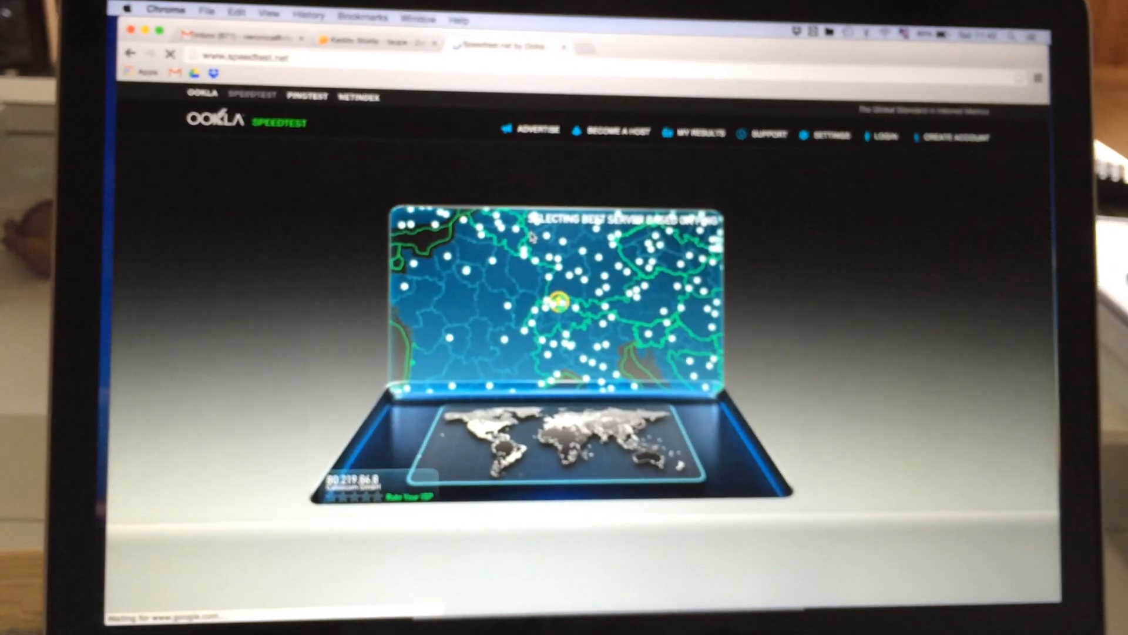